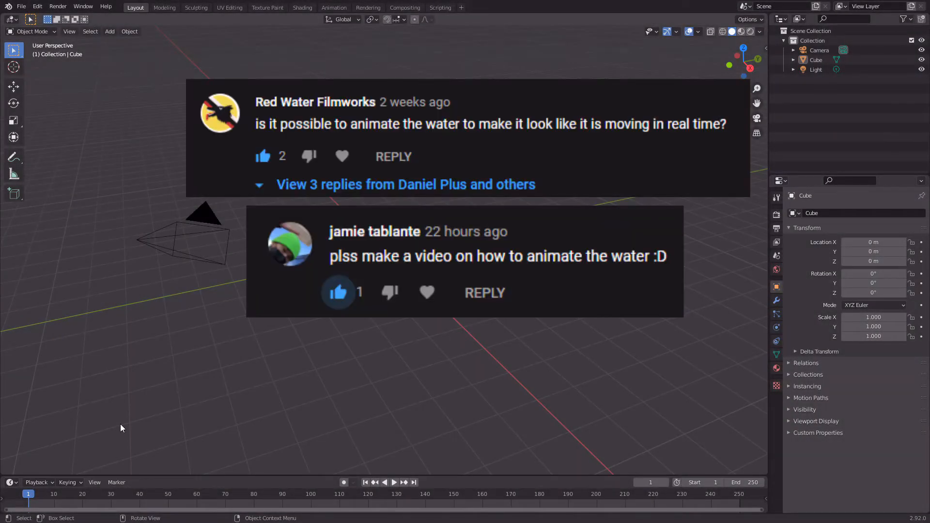
mouse_move(164, 404)
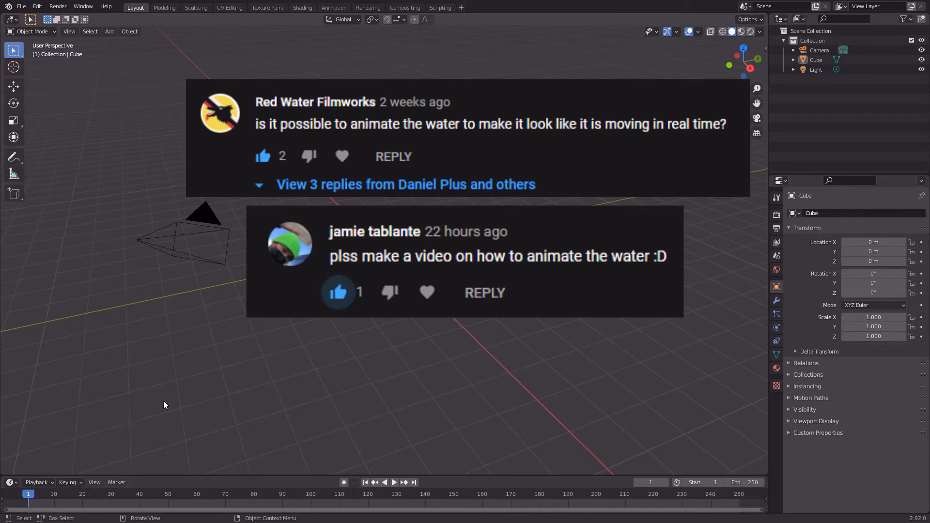
Delete the default cube, camera and light to empty the scene
key("x")
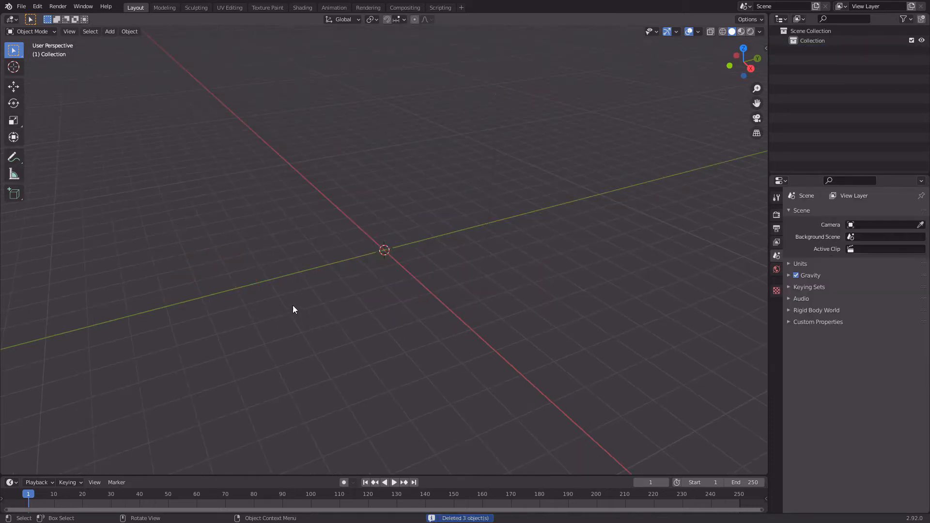
mouse_move(317, 251)
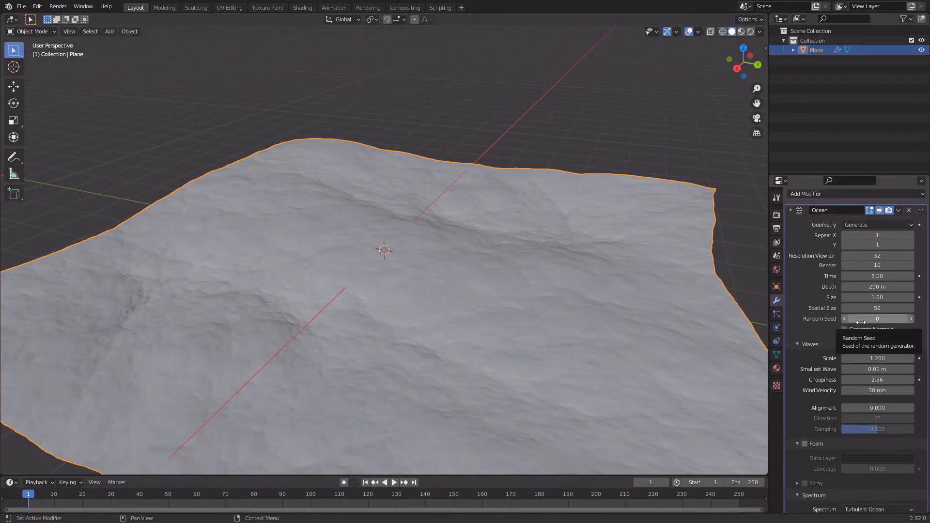
Set the Ocean modifier's Choppiness to 4.00
left_click(877, 380)
type("4")
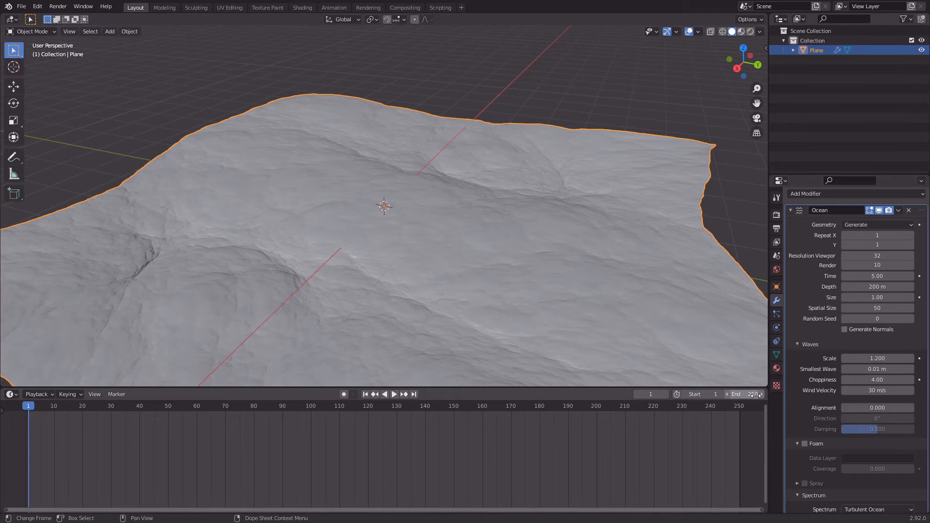
Change the Timeline's End frame from 250 to 50
left_click(736, 393)
type("50")
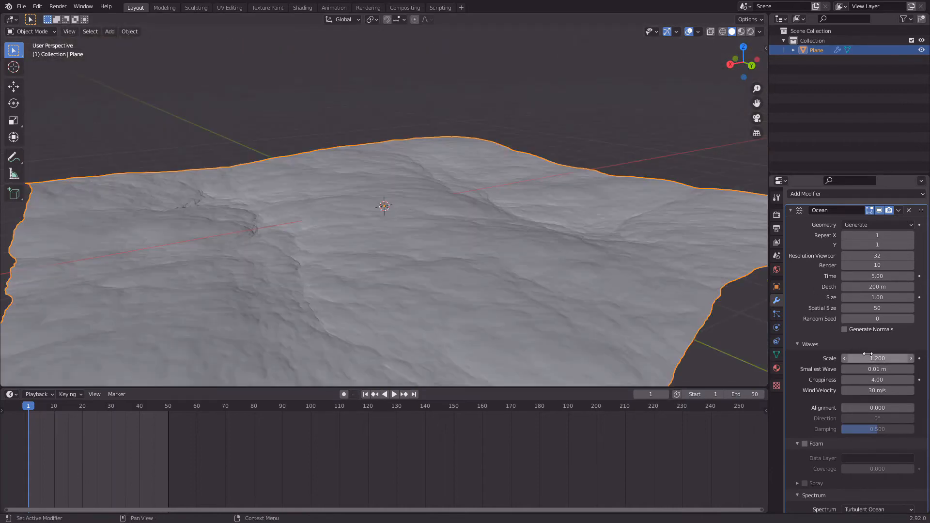
mouse_move(877, 276)
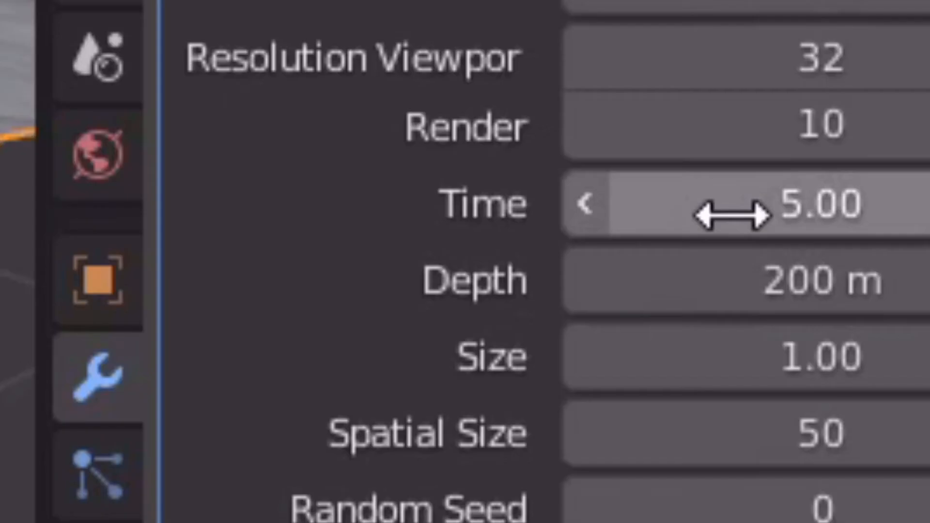
Keyframe the ocean's Time value at frames 1 and 50, then play the animation
right_click(711, 204)
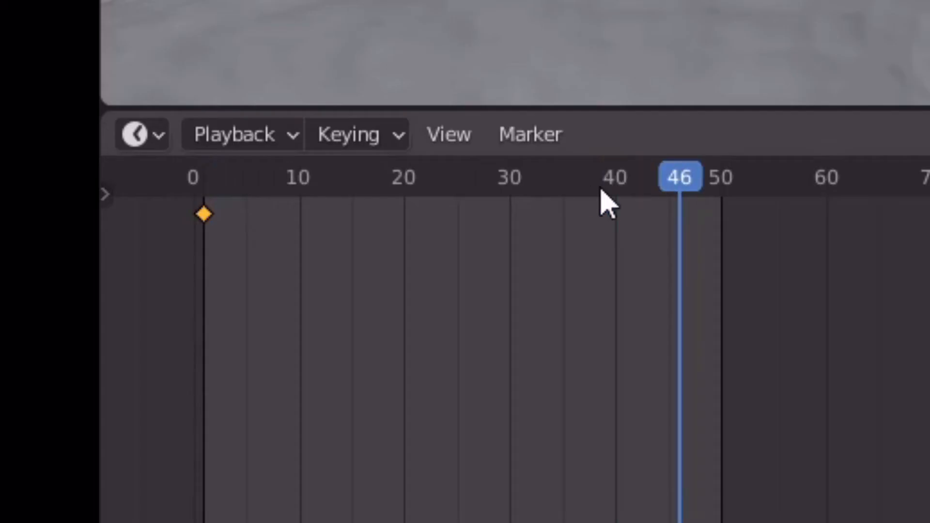
mouse_move(739, 196)
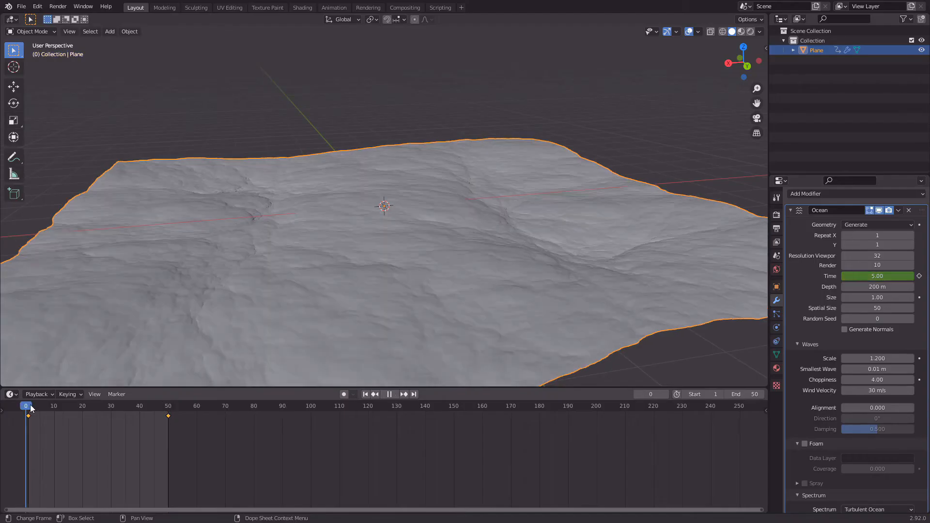
left_click(389, 394)
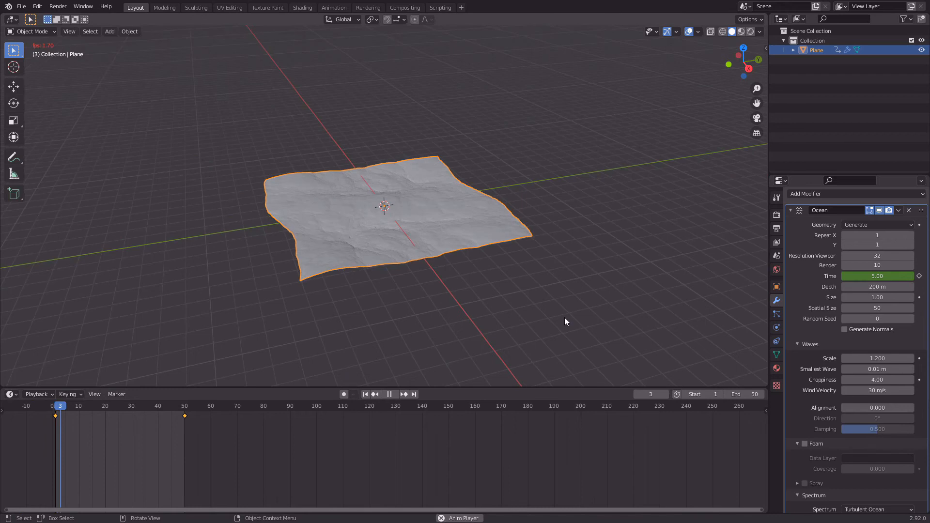